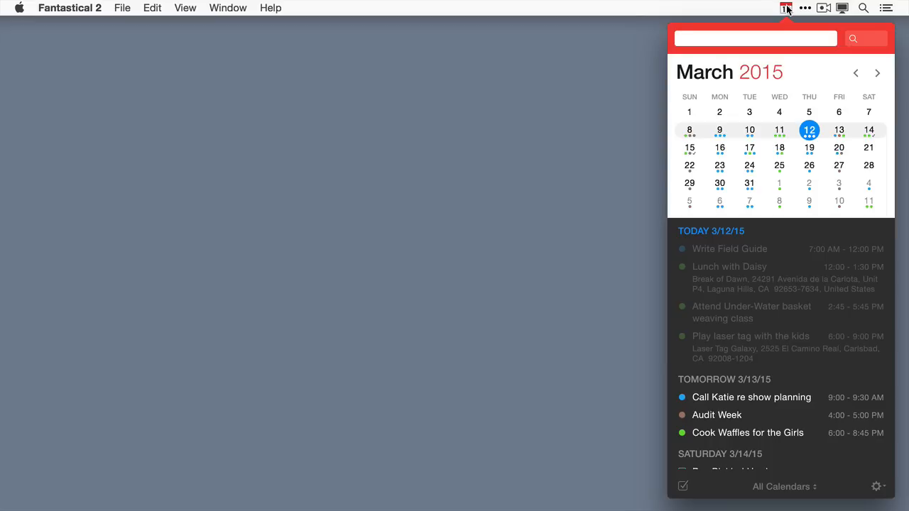
From the mini calendar, check the All Calendars set menu, then point at the app menu's Preferences.
left_click(755, 39)
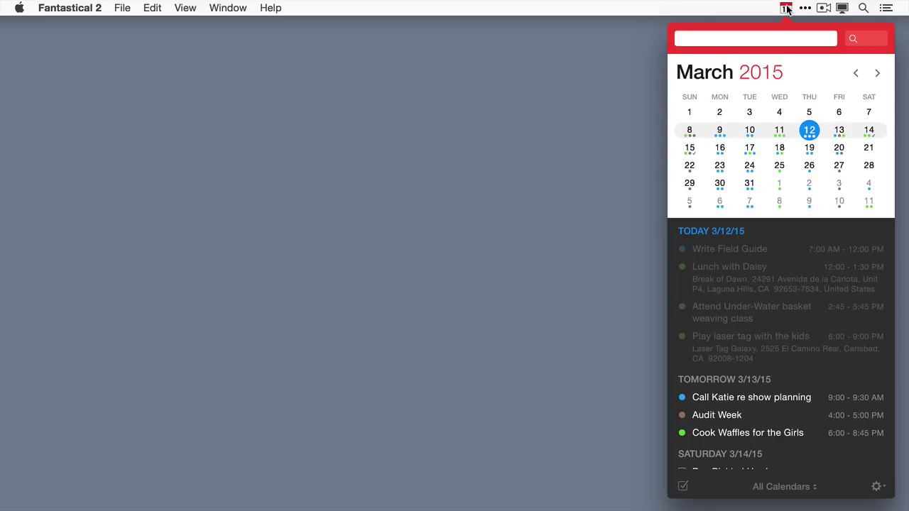
left_click(755, 38)
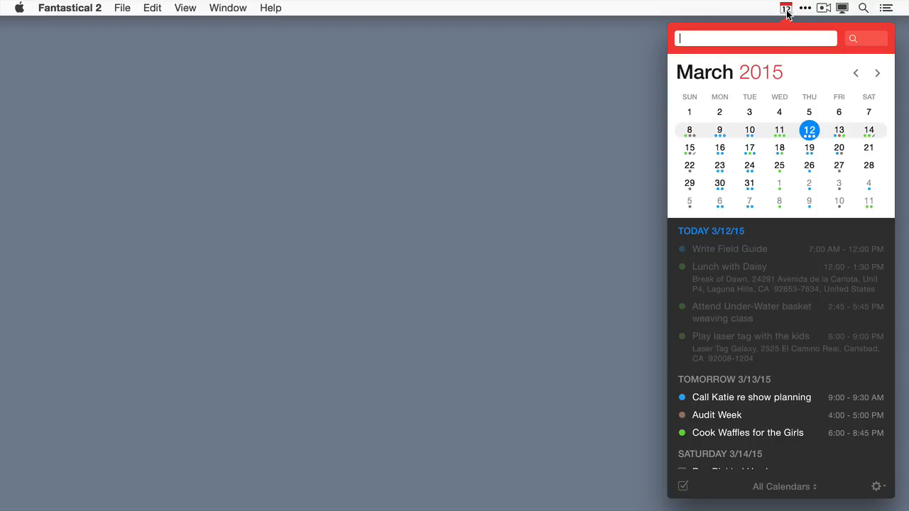
mouse_move(781, 490)
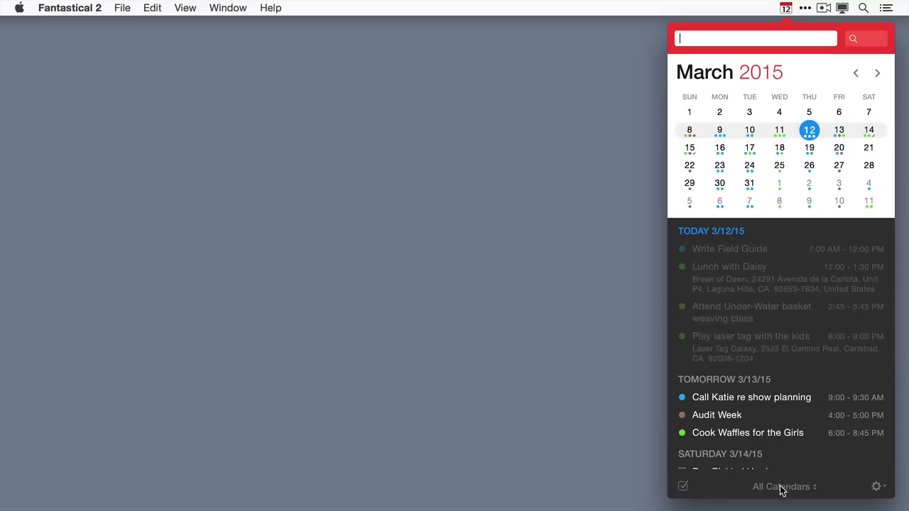
left_click(782, 487)
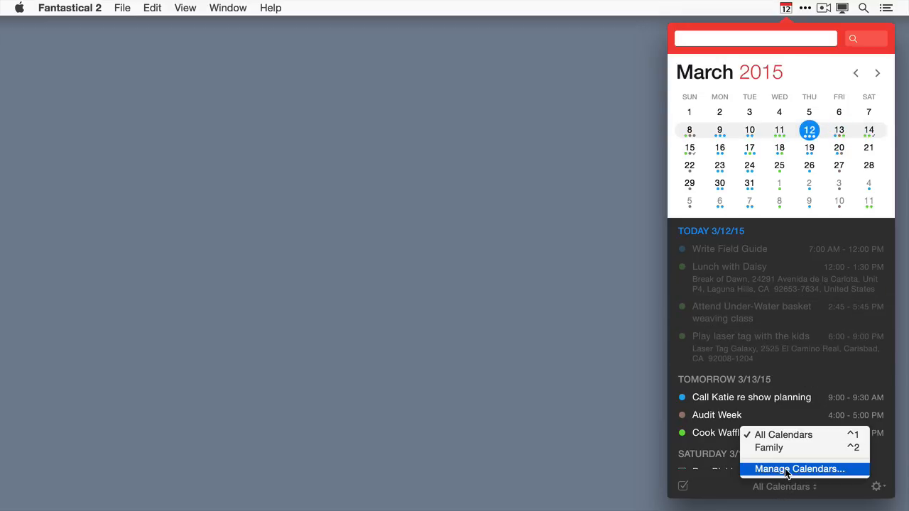
mouse_move(667, 456)
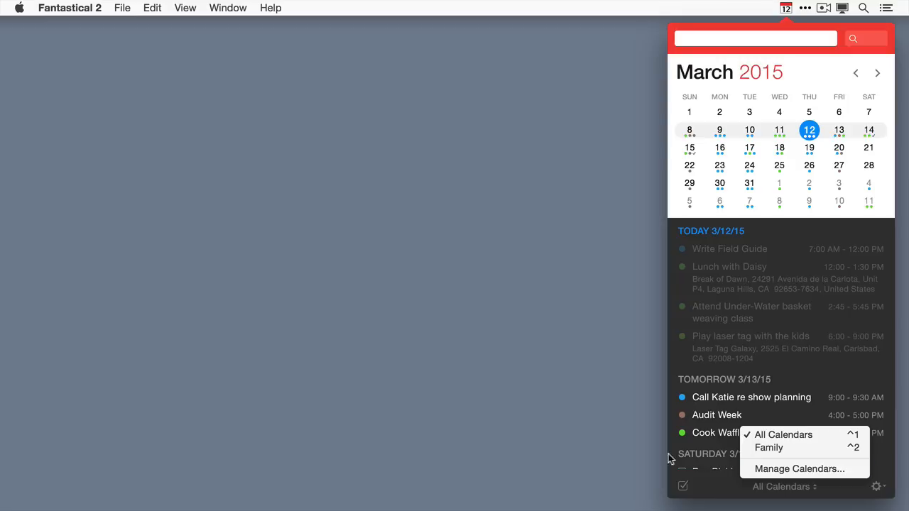
left_click(70, 8)
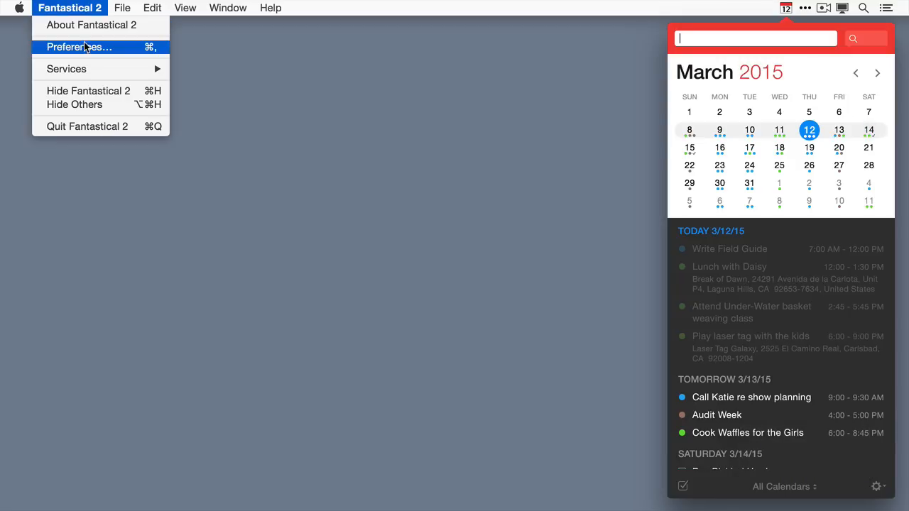
Open Preferences on Calendars, listing the Family set with iCloud, Reminders and Google calendars.
left_click(81, 48)
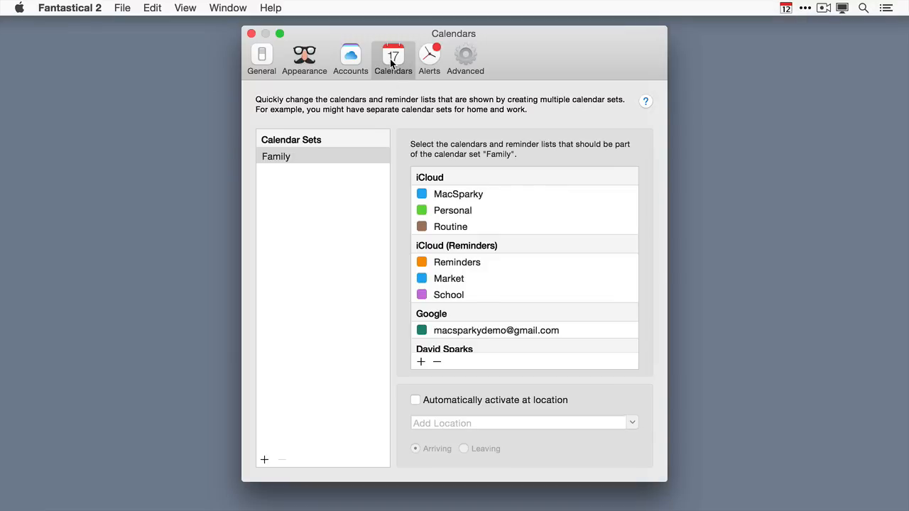
mouse_move(499, 210)
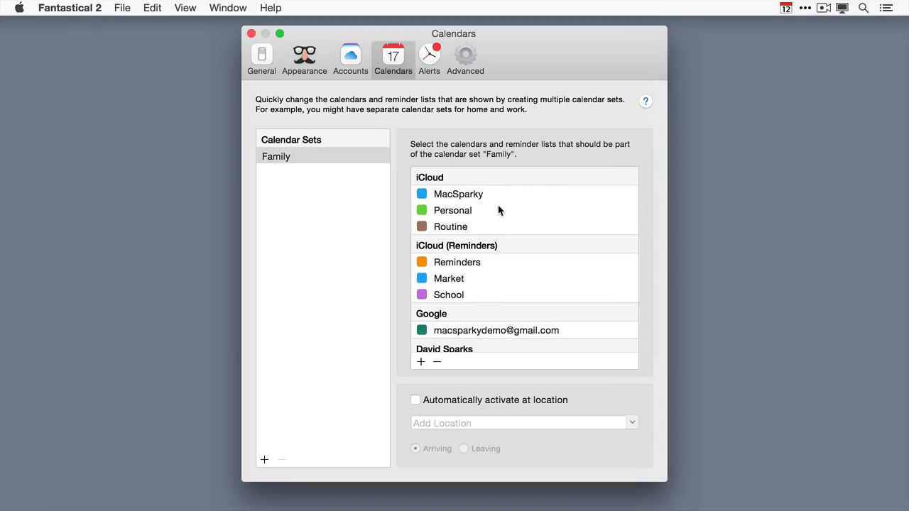
scroll("down", 3)
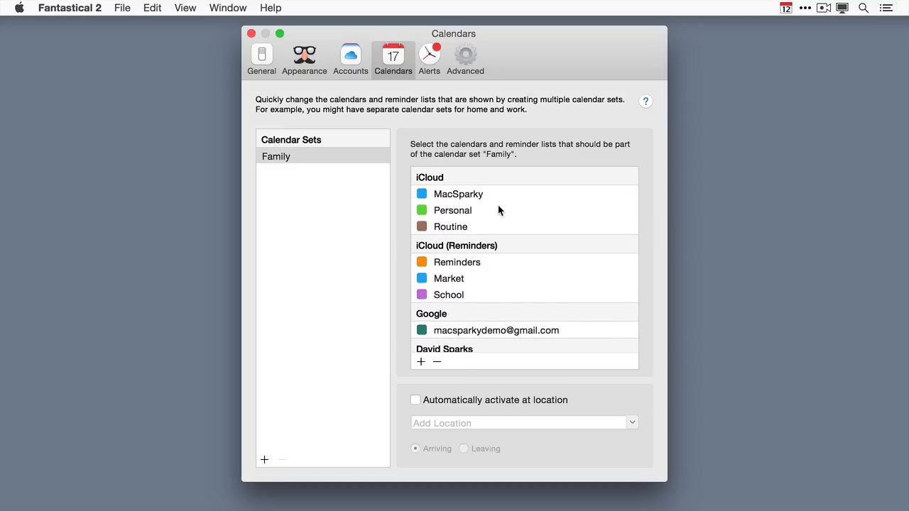
mouse_move(461, 197)
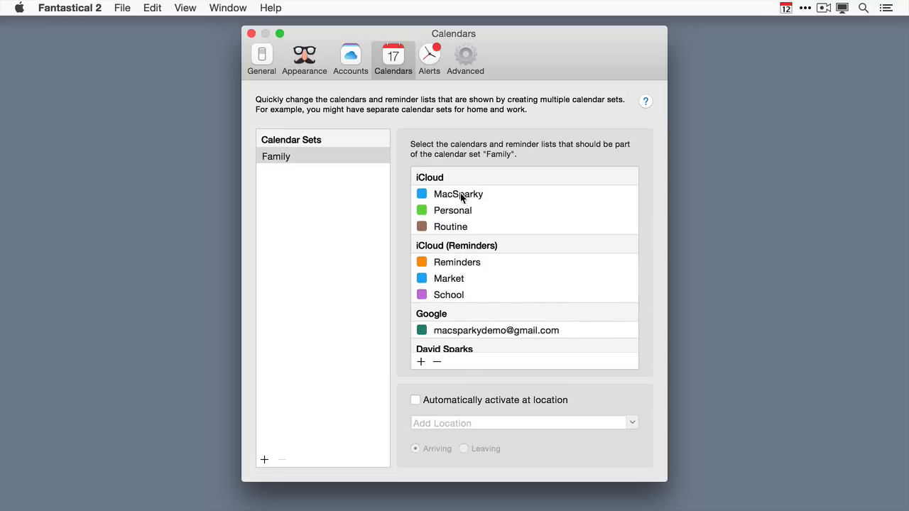
double_click(458, 194)
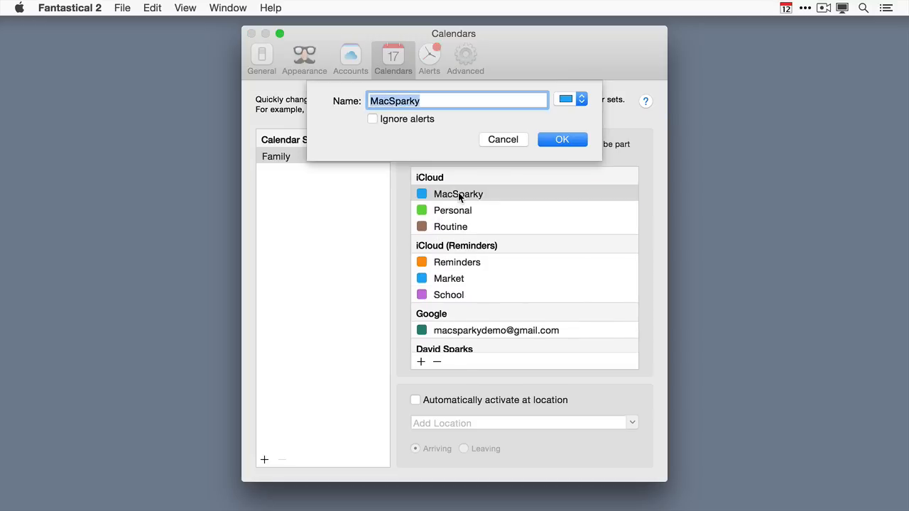
left_click(569, 99)
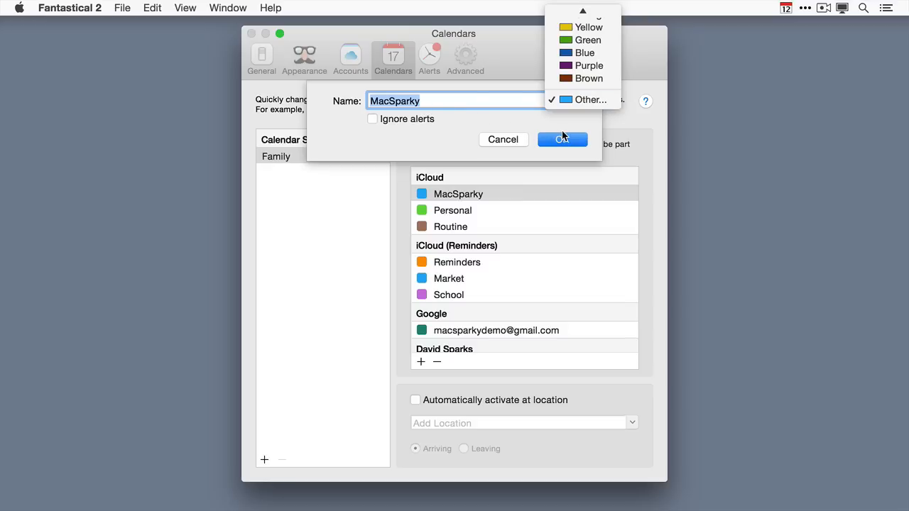
left_click(563, 139)
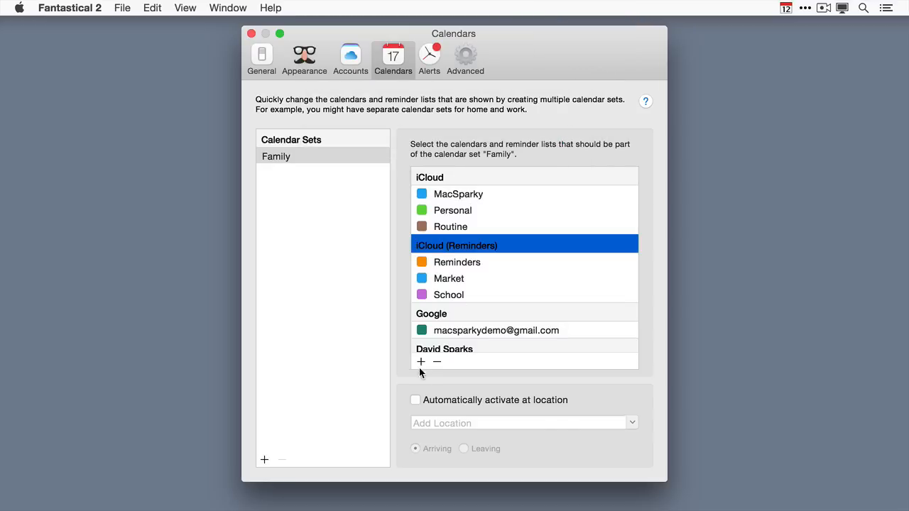
Create new iCloud calendars, starting with Mac Power Users.
type("Mac Power Us")
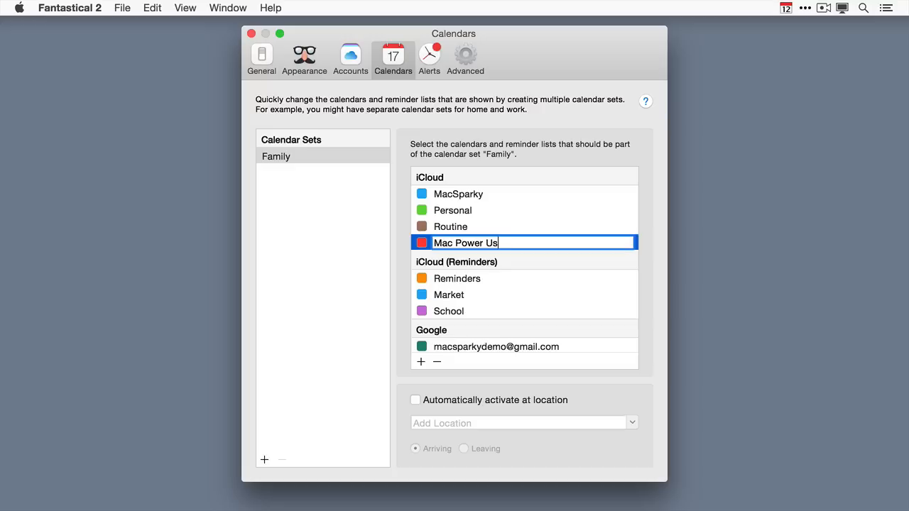
left_click(420, 362)
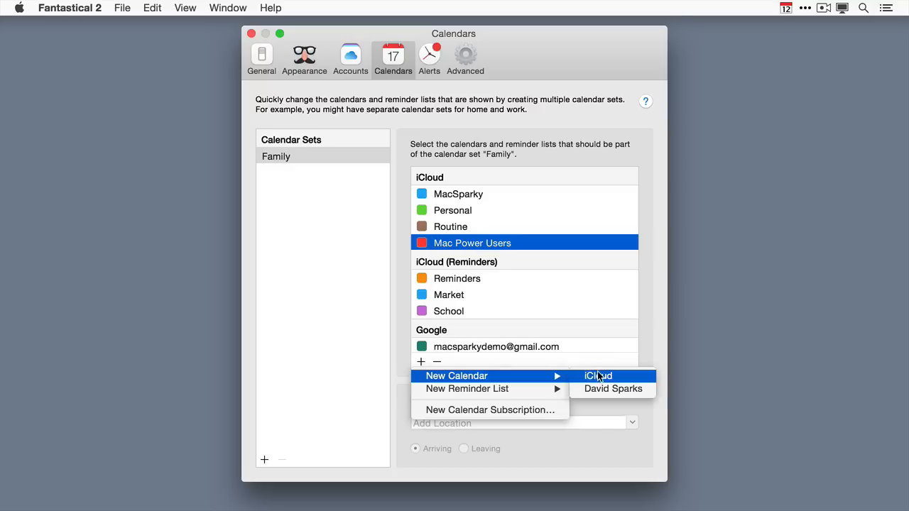
left_click(597, 376)
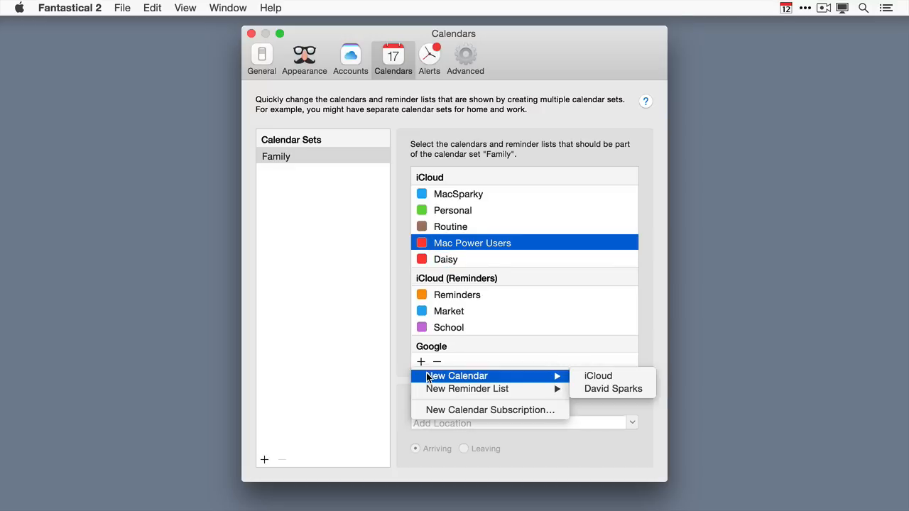
left_click(597, 376)
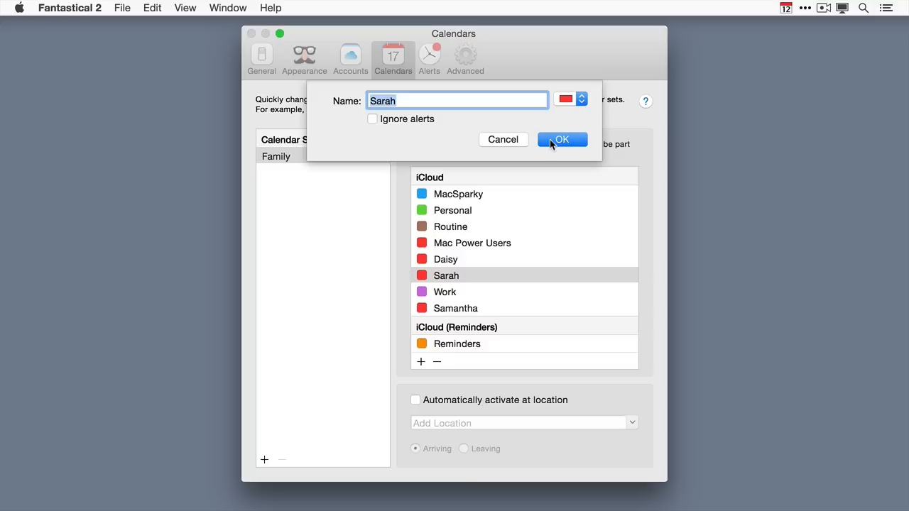
Make the Sarah calendar yellow and Mac Power Users blue.
left_click(571, 98)
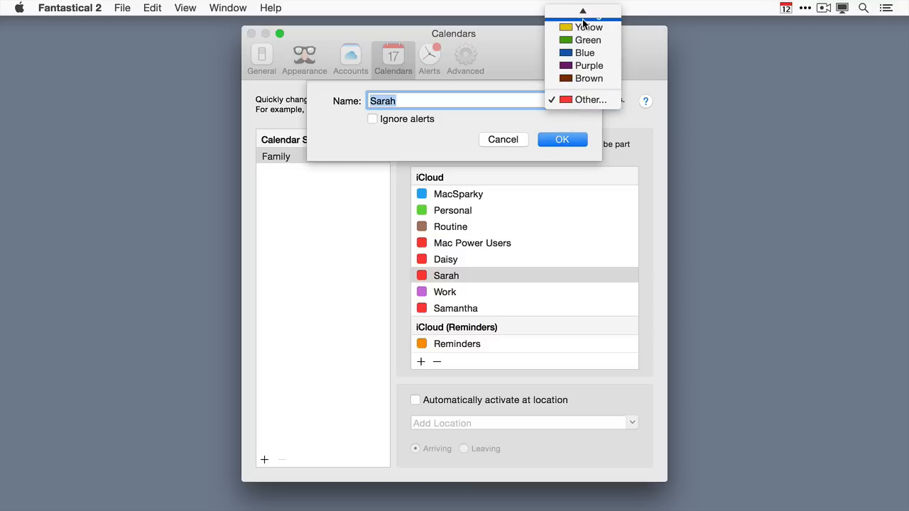
left_click(590, 27)
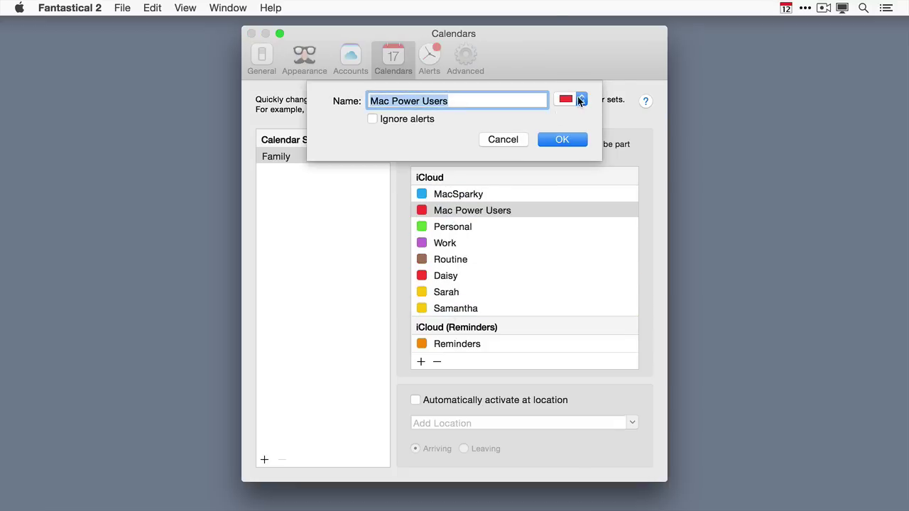
left_click(563, 139)
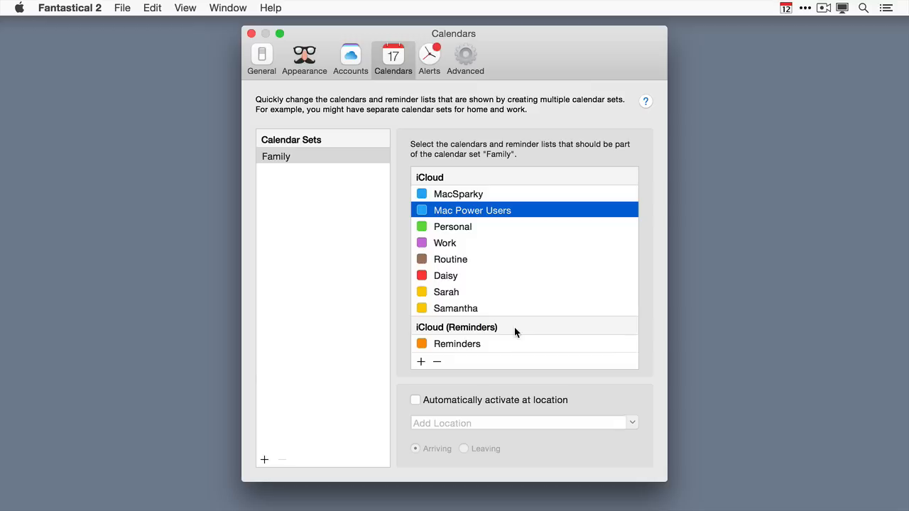
mouse_move(510, 292)
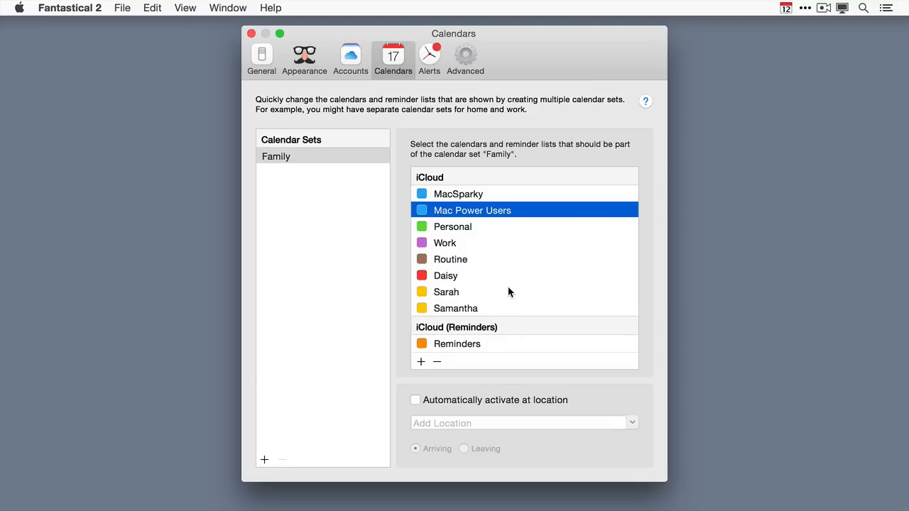
mouse_move(530, 144)
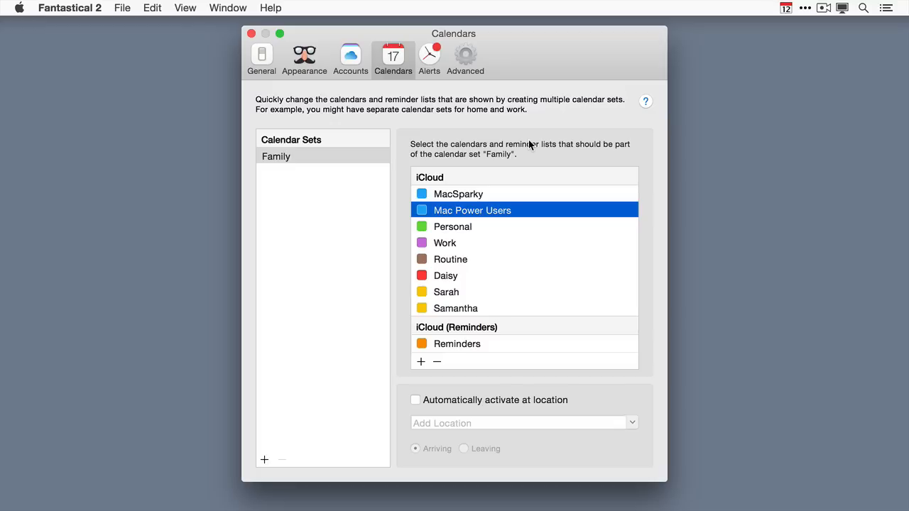
Open the add menu for a new calendar, reminder list or subscription.
left_click(420, 361)
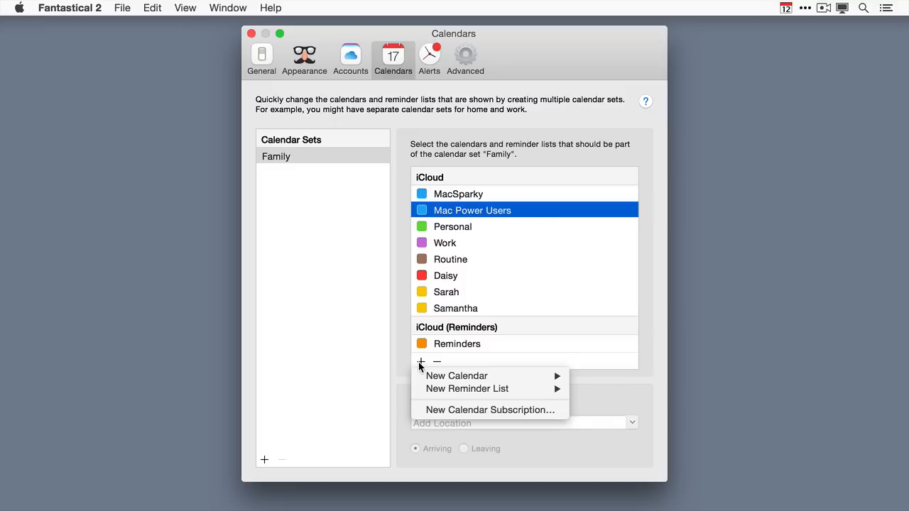
mouse_move(489, 409)
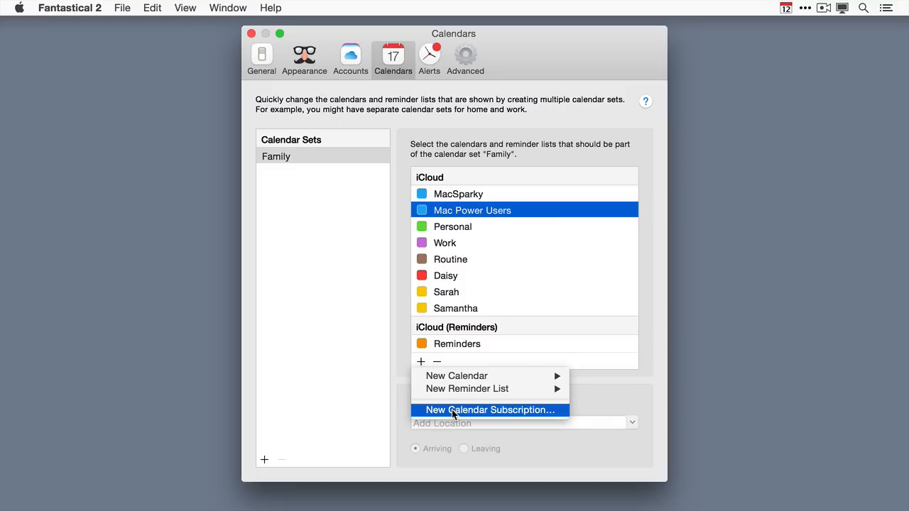
left_click(489, 410)
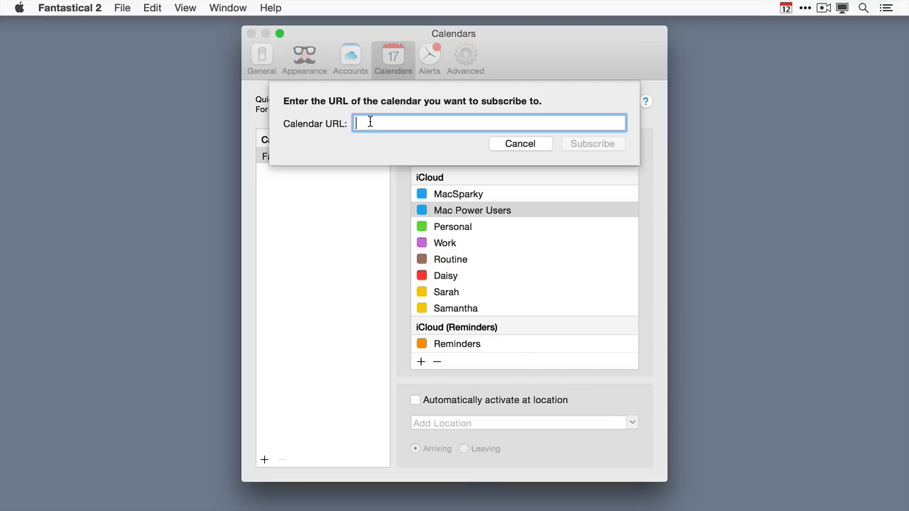
mouse_move(536, 149)
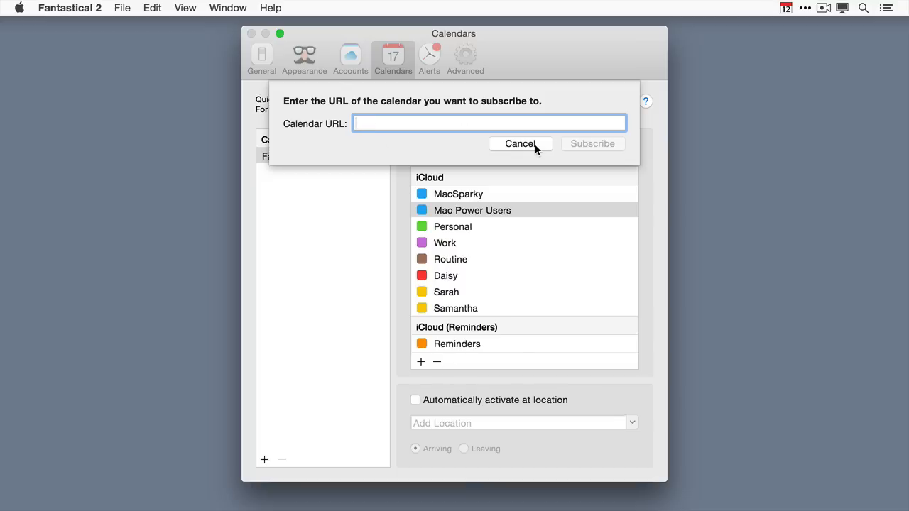
left_click(519, 143)
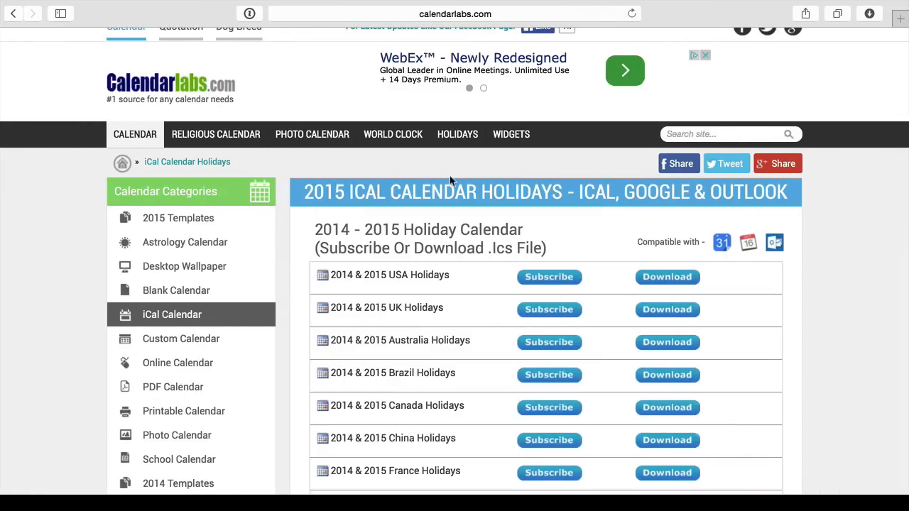
mouse_move(325, 187)
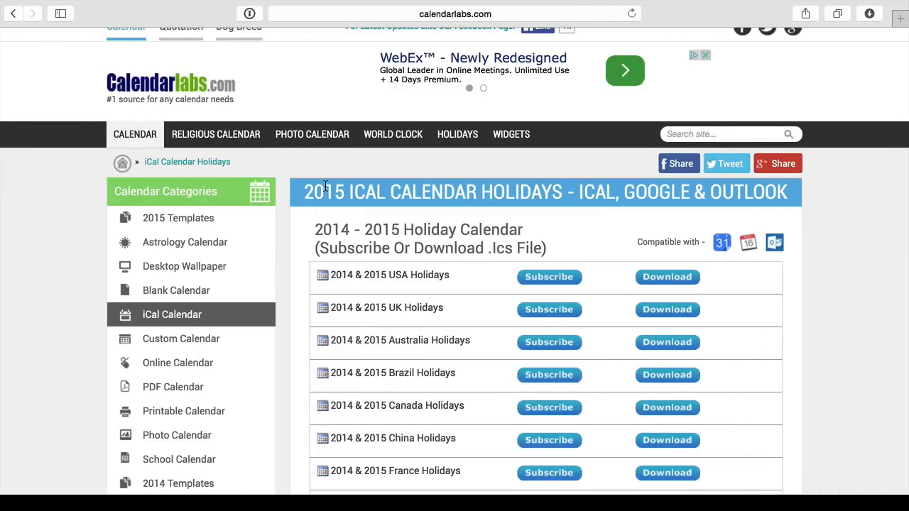
mouse_move(510, 221)
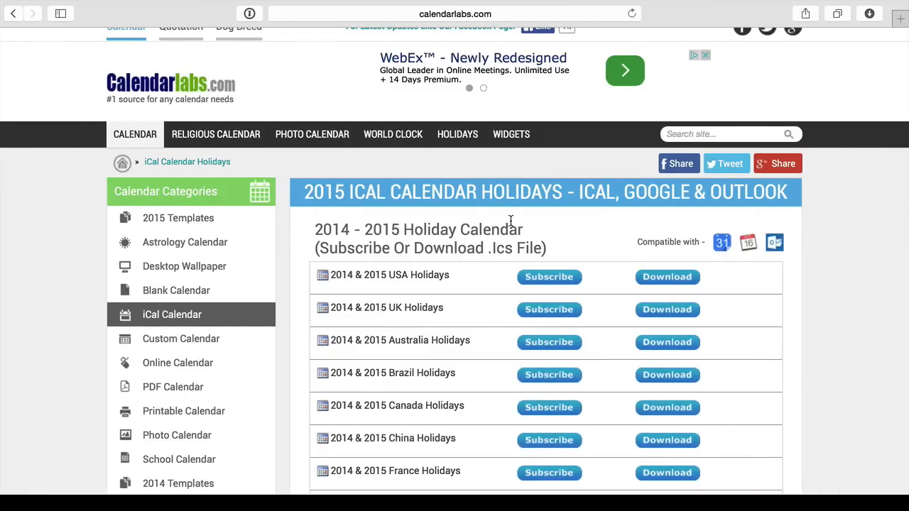
mouse_move(377, 284)
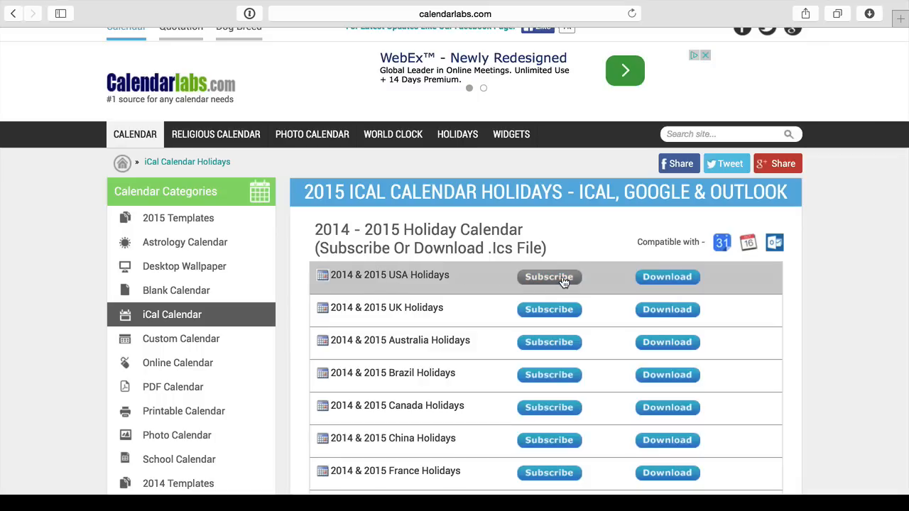
Subscribe to the 2014 & 2015 USA Holidays calendar on calendarlabs.com.
left_click(549, 277)
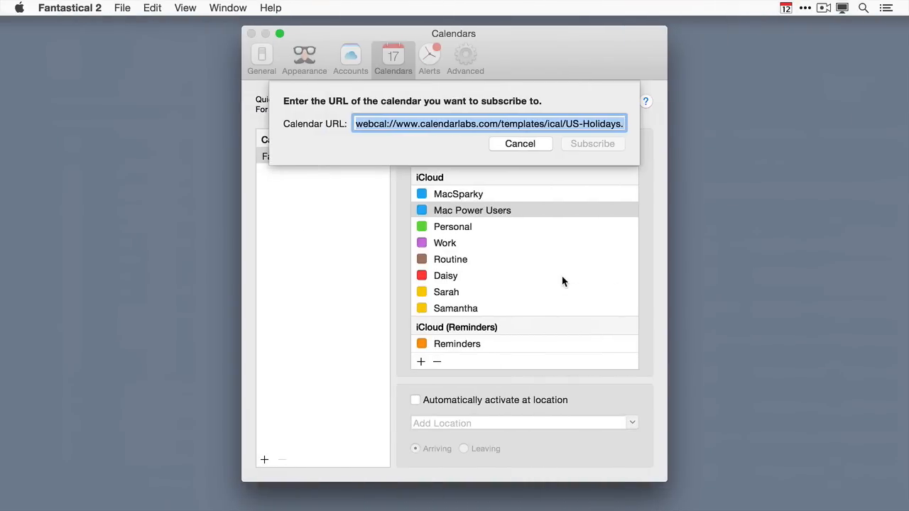
Accept the USA Holidays webcal subscription and colour it Green.
left_click(592, 143)
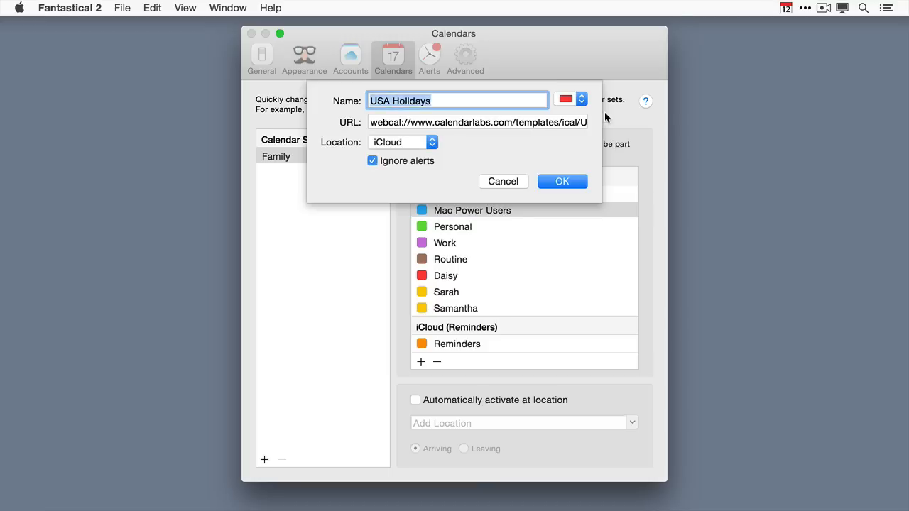
left_click(570, 99)
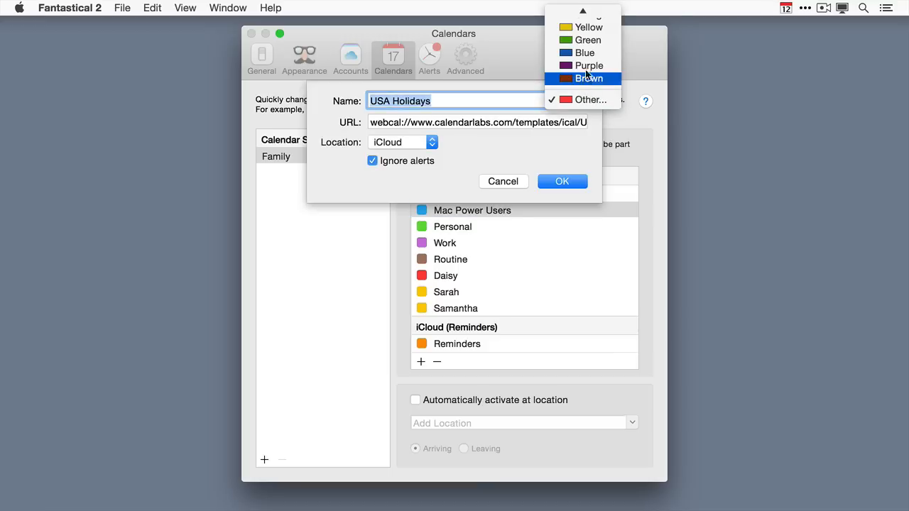
left_click(586, 40)
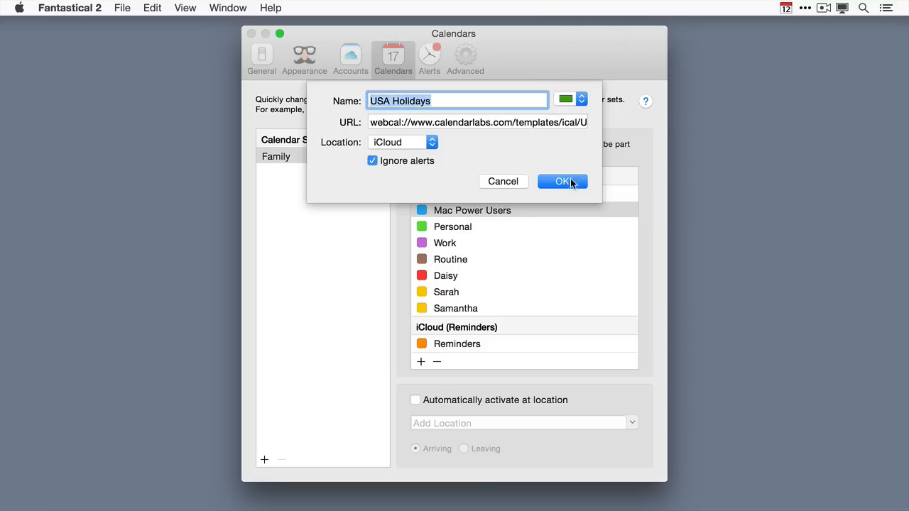
left_click(562, 181)
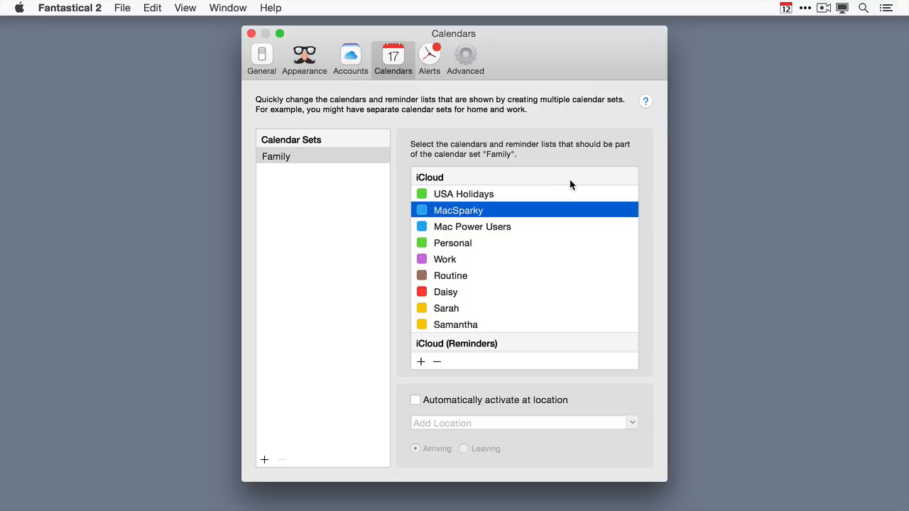
Navigate the mini calendar to July 2015 and select July 4 showing Independence Day.
left_click(783, 10)
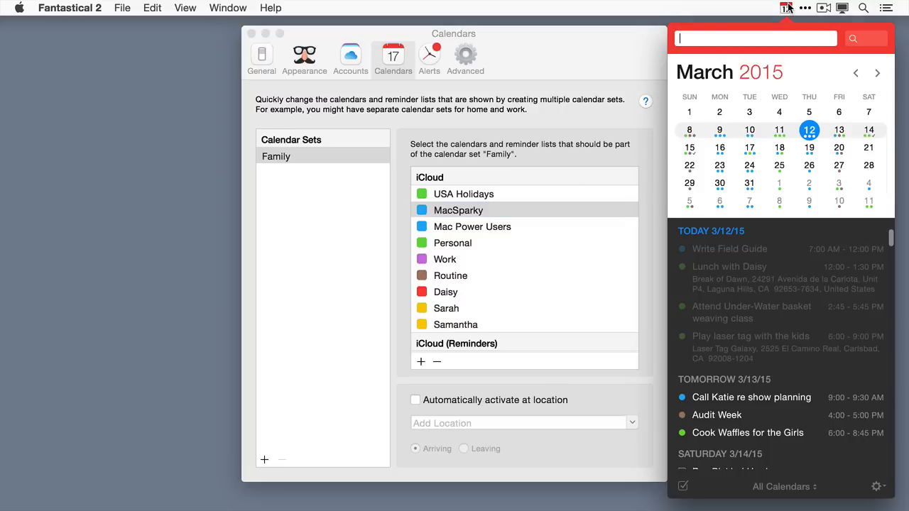
left_click(876, 72)
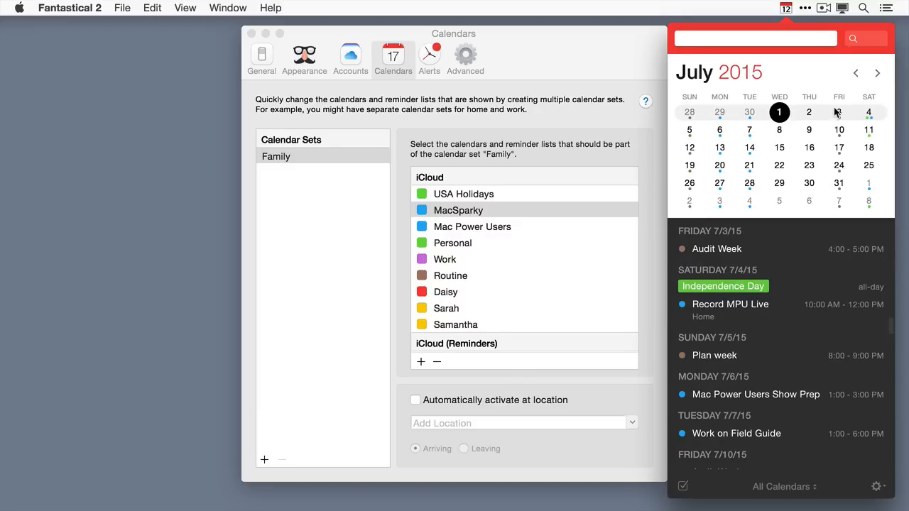
left_click(869, 112)
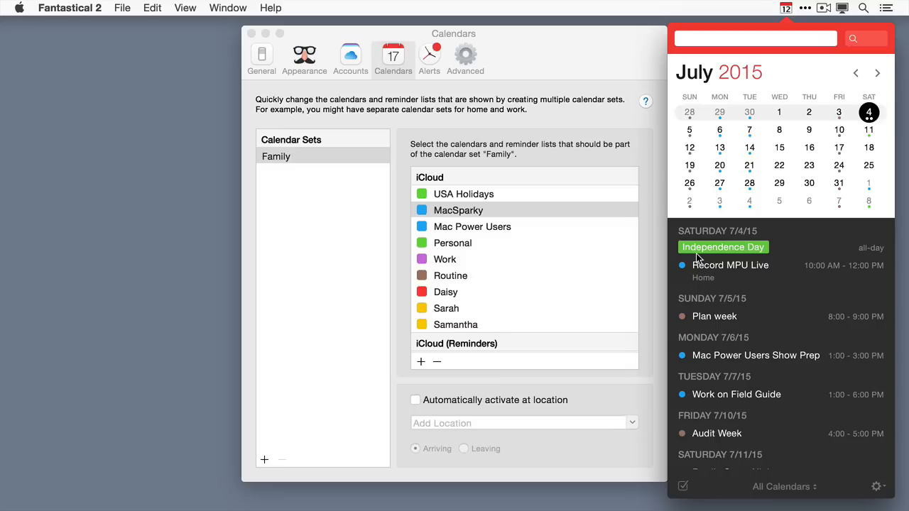
left_click(755, 39)
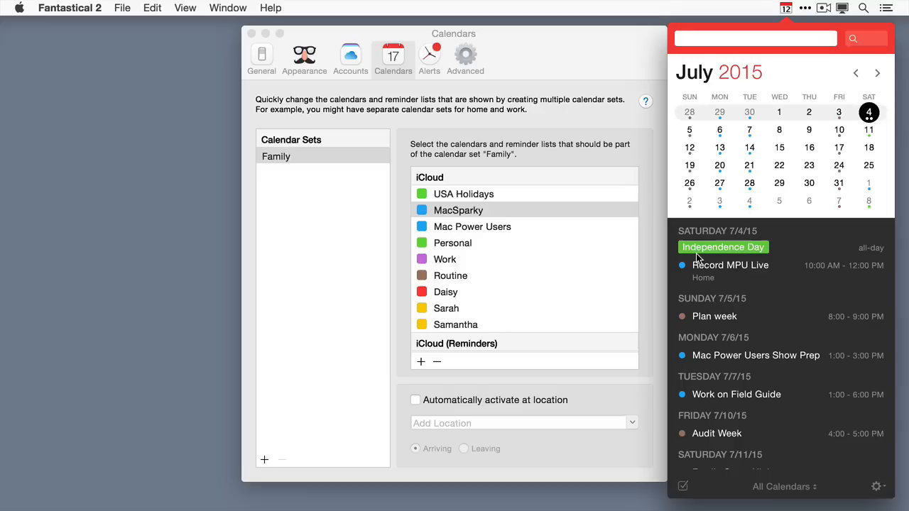
left_click(754, 39)
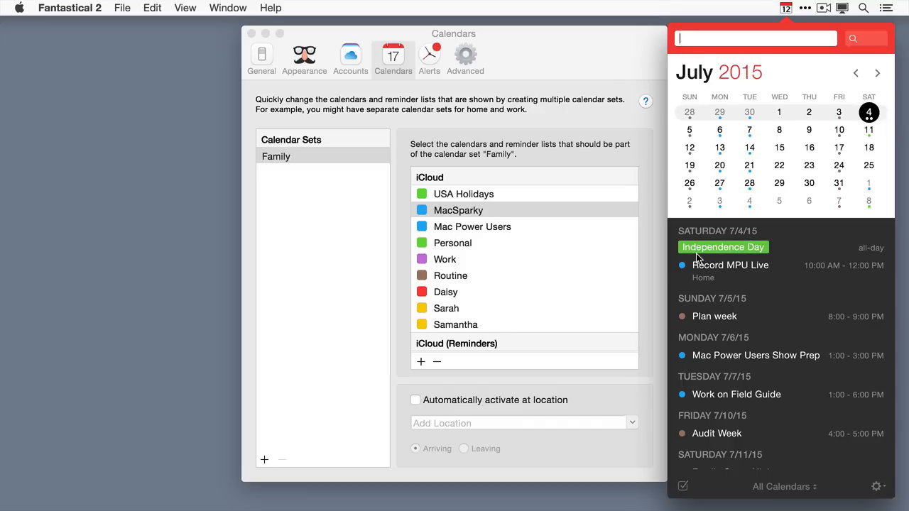